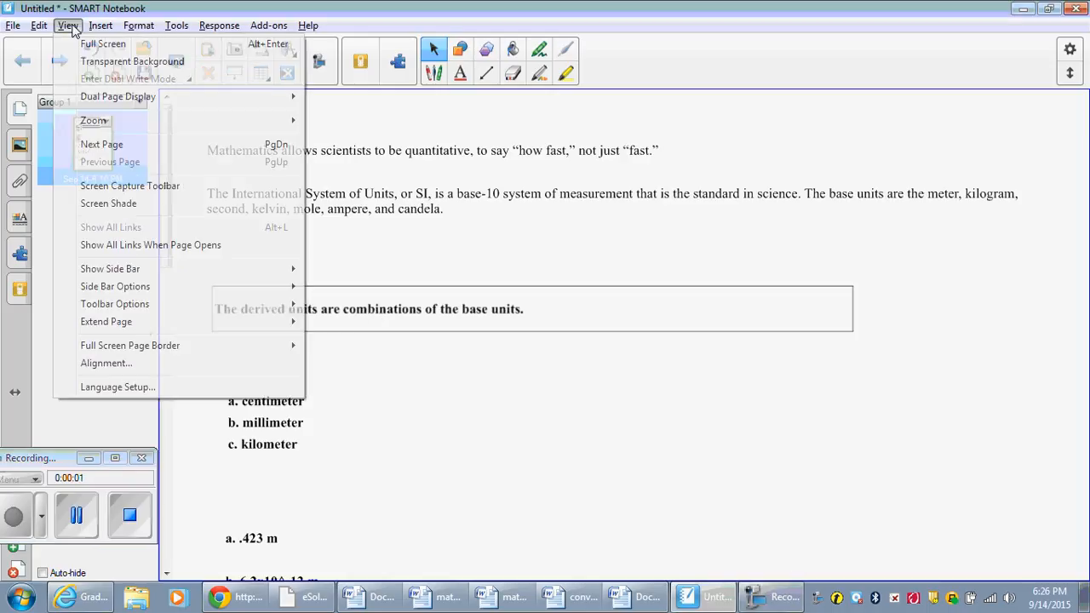
Step: Switch the physics answers page to Full Screen and move the floating toolbar off the answers
click(102, 45)
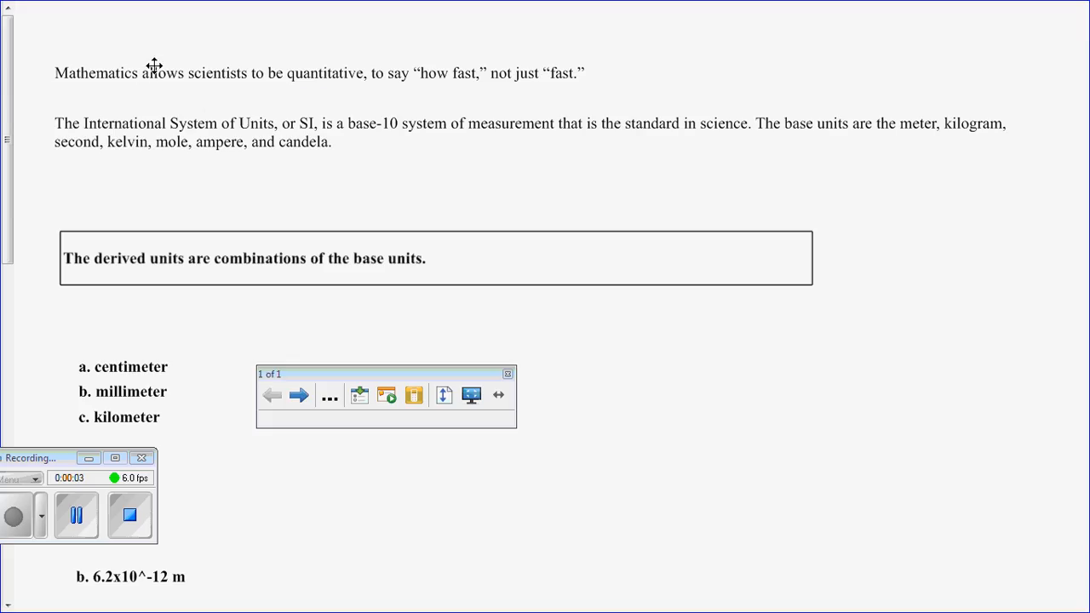
drag(384, 375, 756, 456)
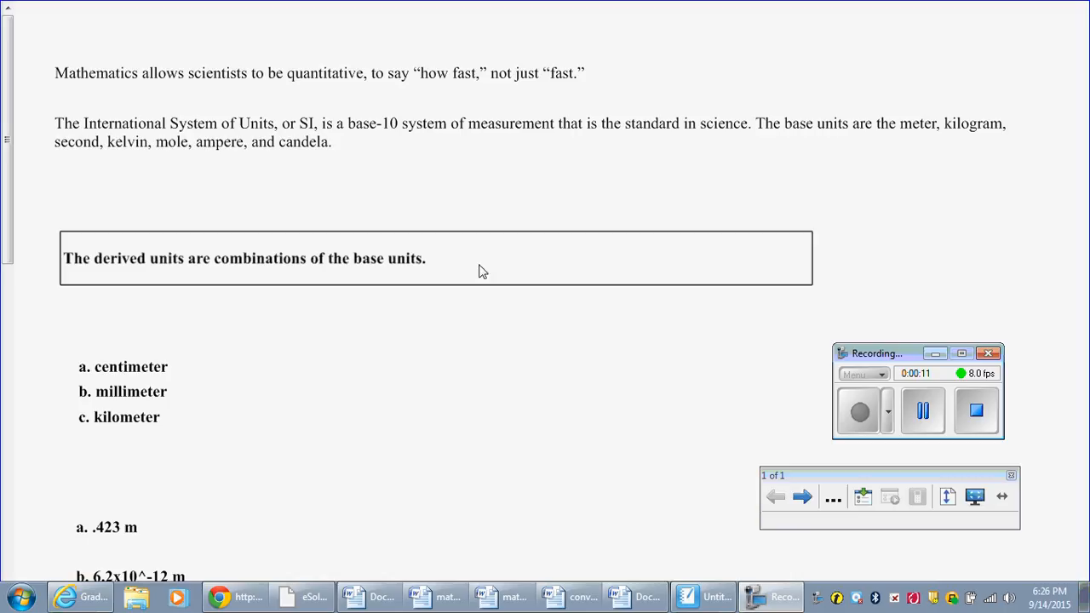
Step: Move the boxed a–f answer list above the scientific-notation values and scroll down to them
click(320, 71)
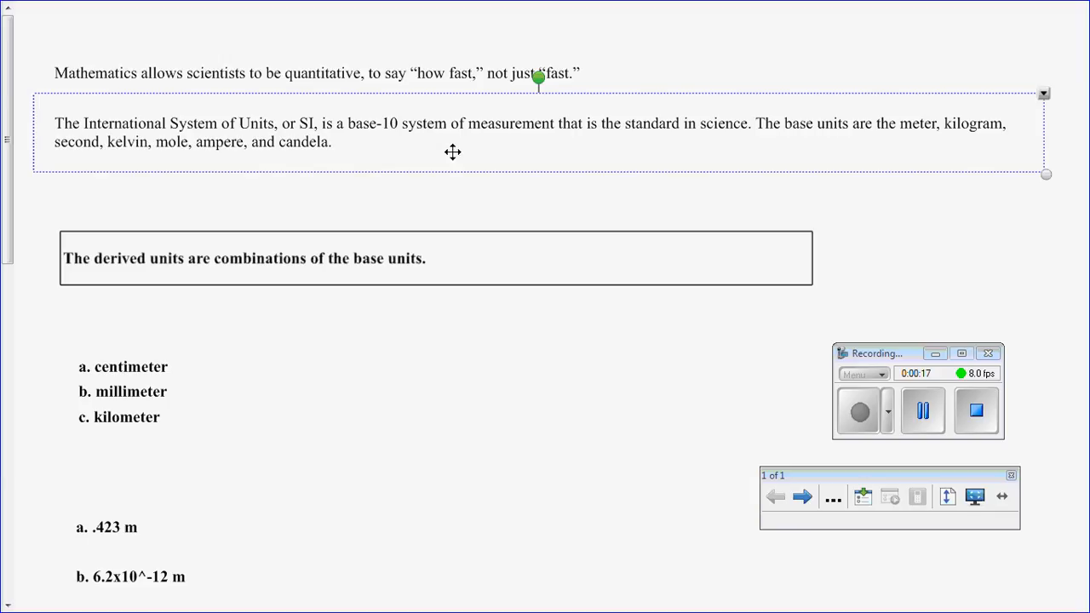
mouse_move(245, 256)
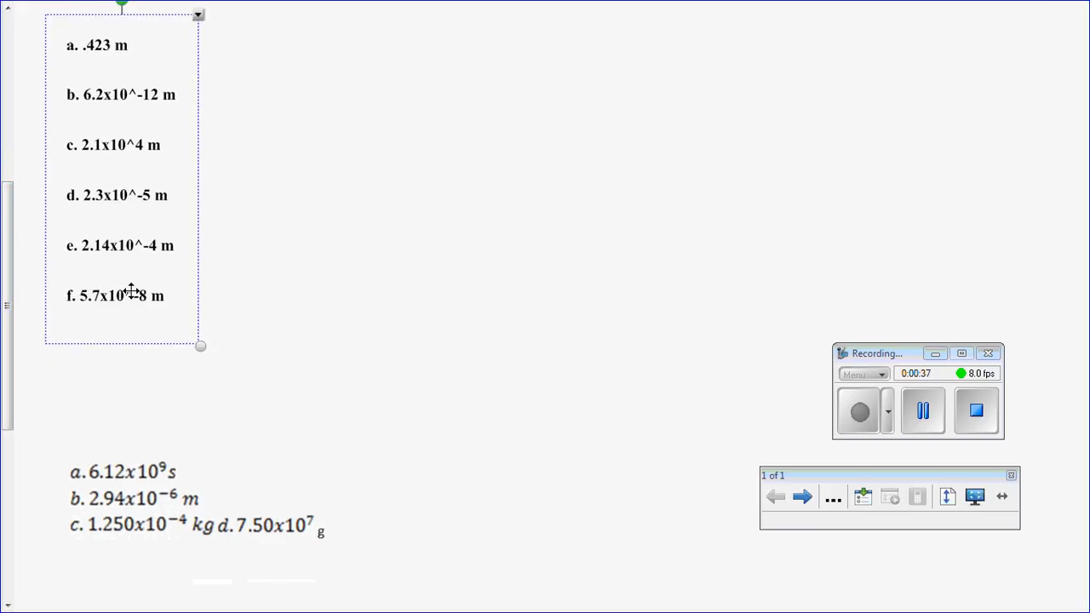
drag(200, 344, 257, 493)
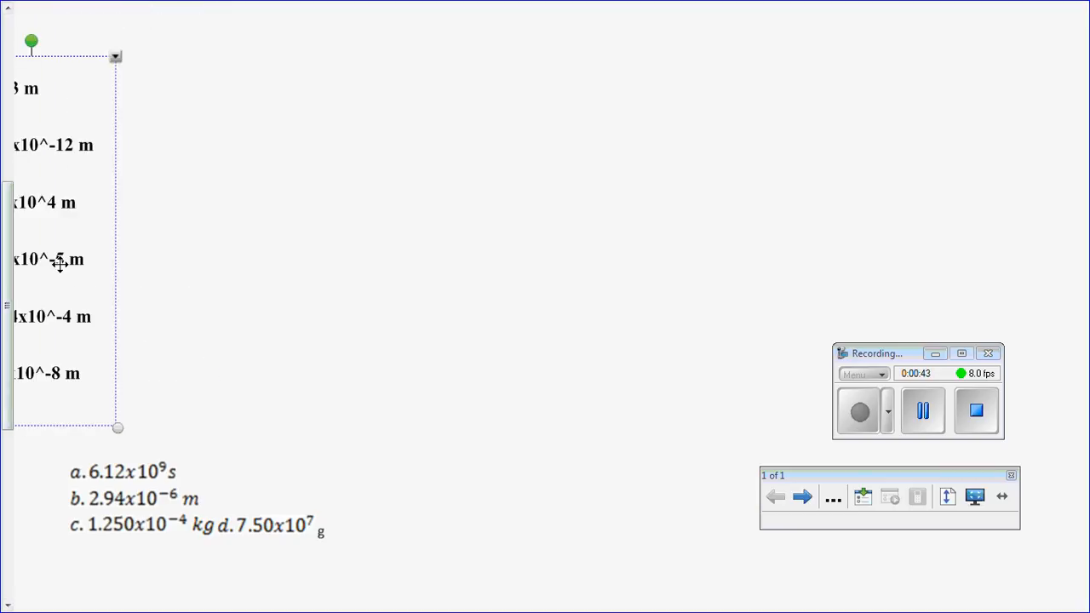
scroll(down, 3)
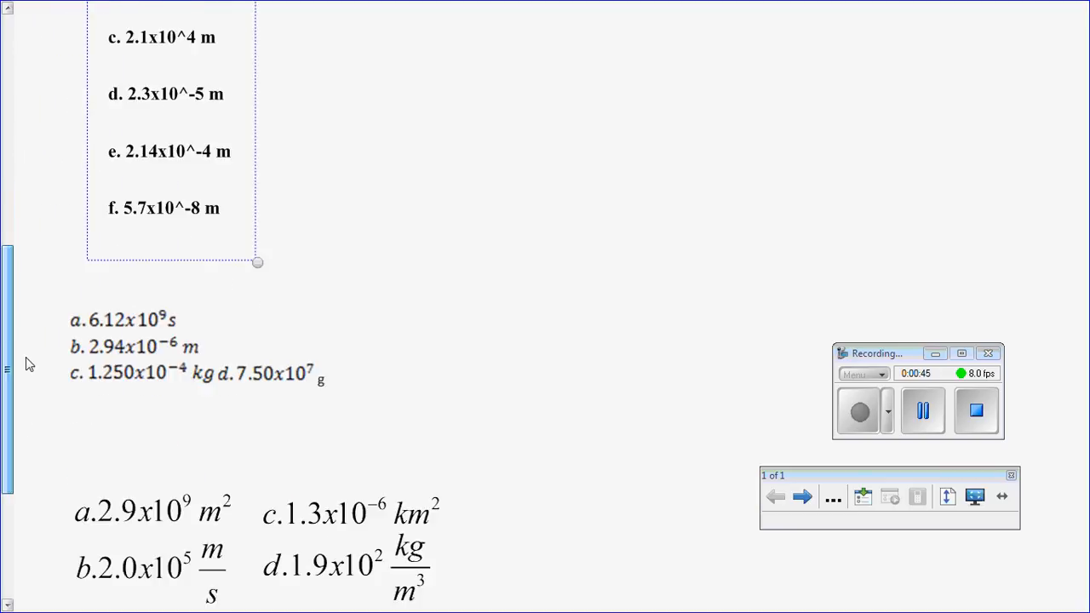
scroll(down, 3)
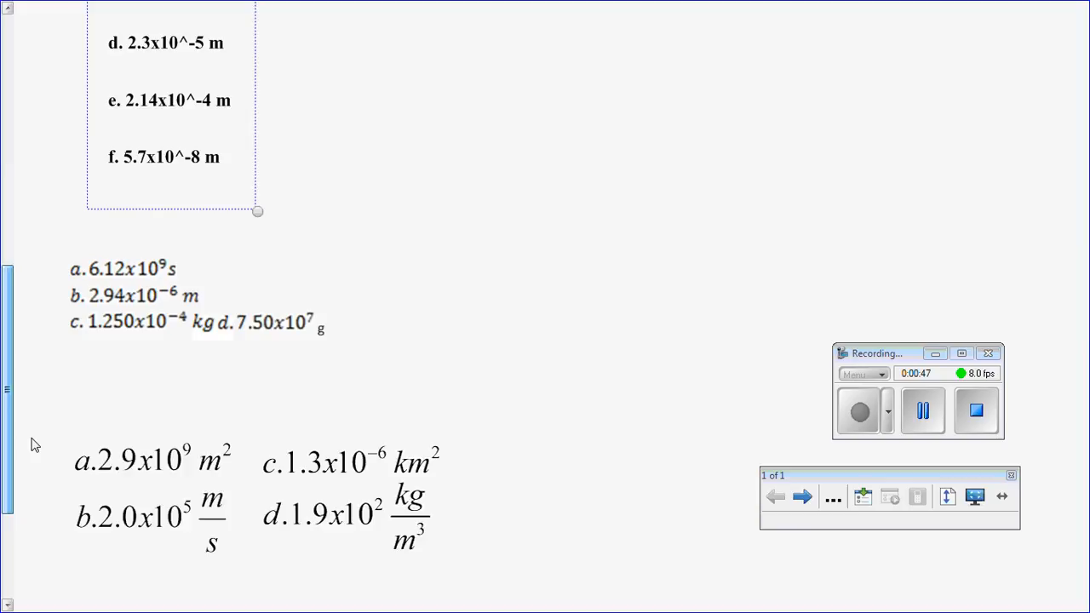
scroll(down, 3)
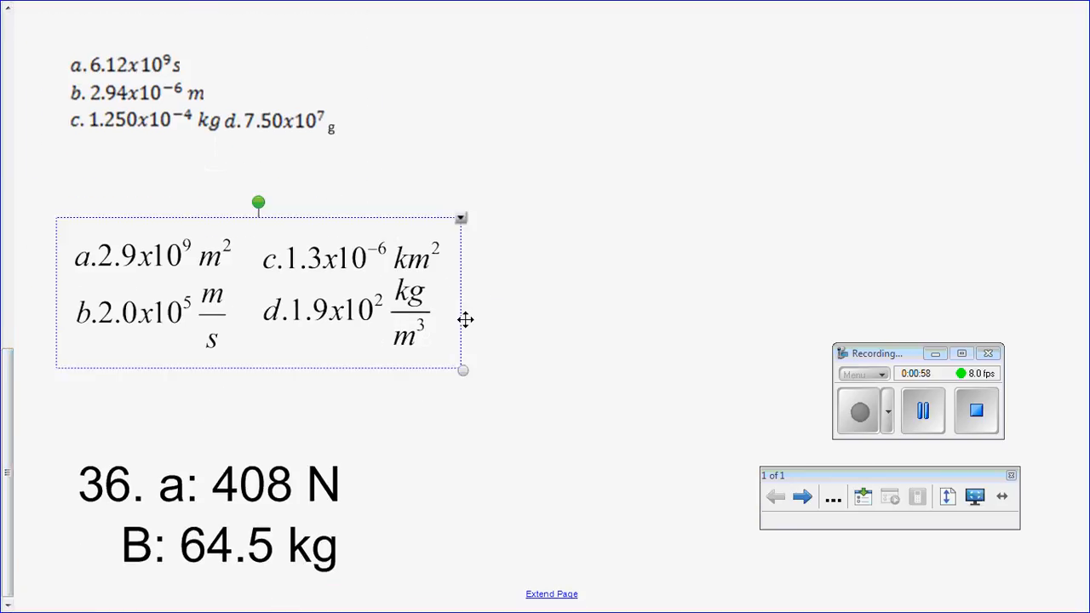
Step: Enlarge the unit-equation answers and widen the problem 36 box (408 N, 64.5 kg) over two lines
drag(463, 369, 673, 434)
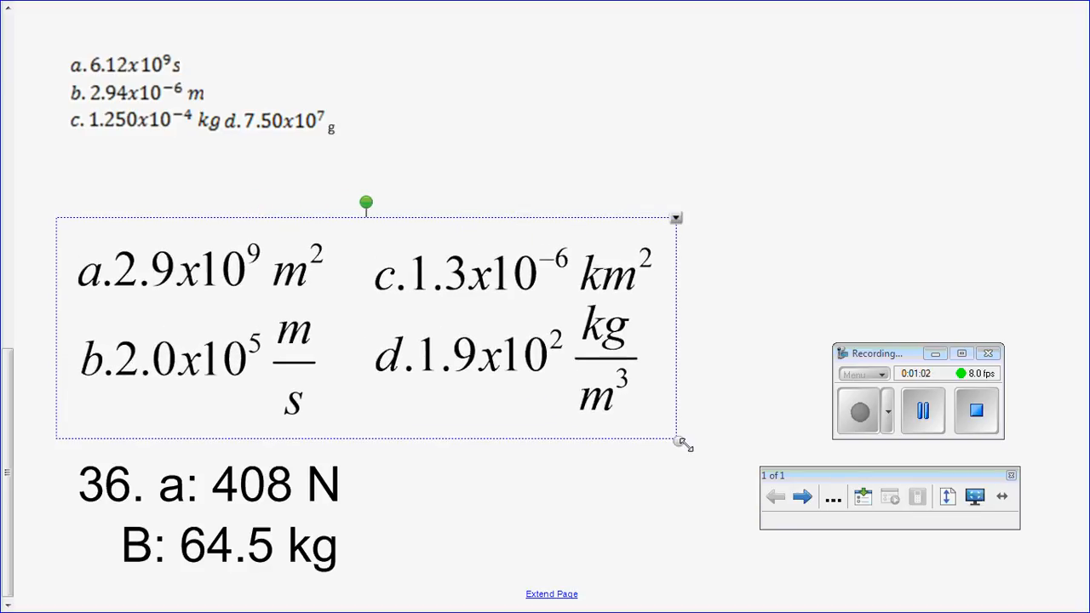
drag(677, 442, 463, 371)
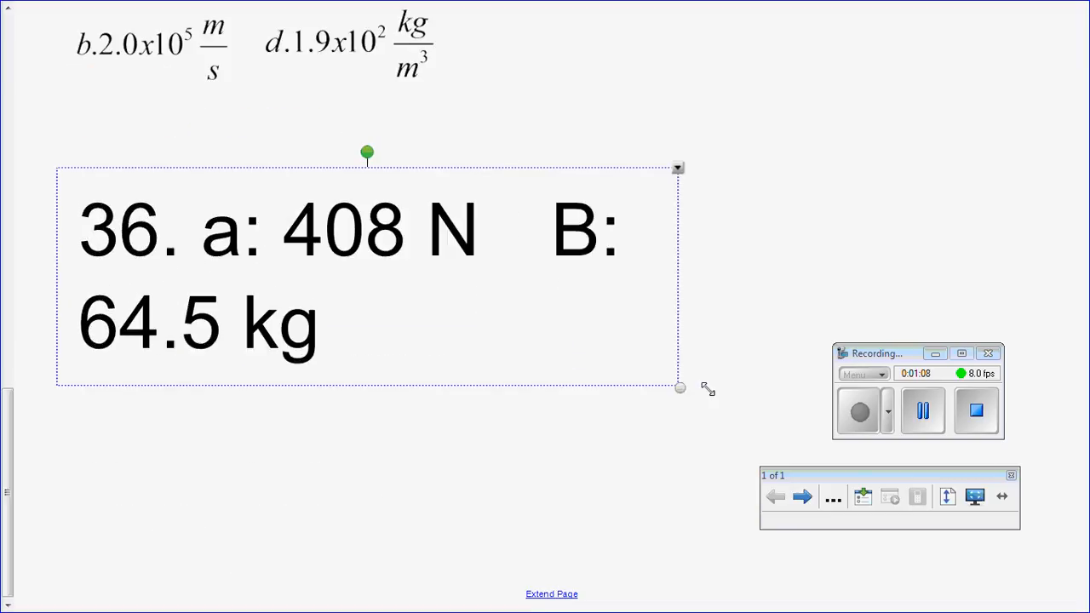
drag(680, 388, 647, 378)
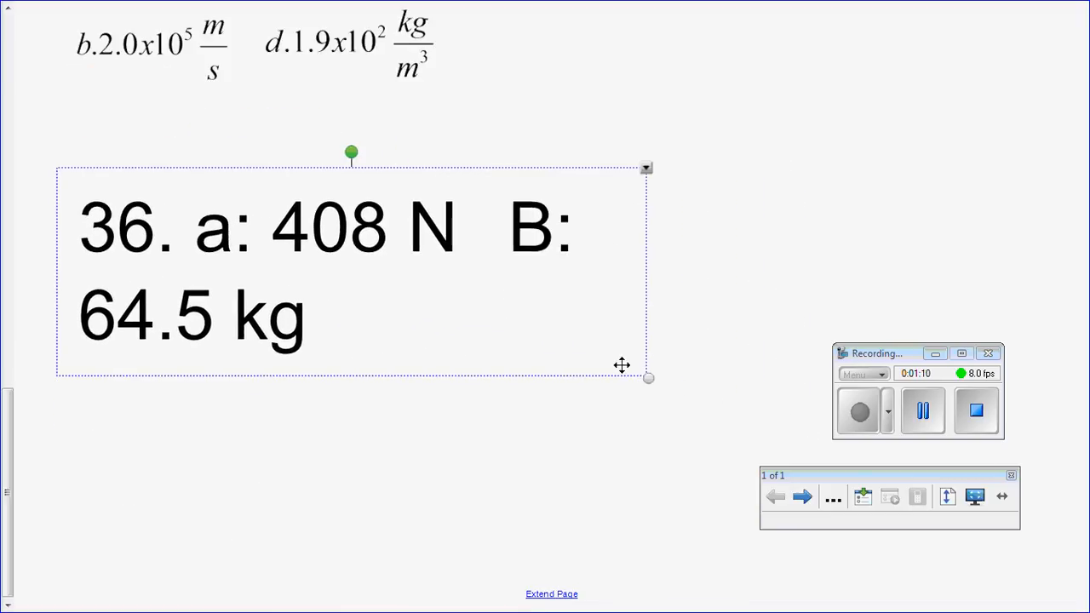
mouse_move(399, 259)
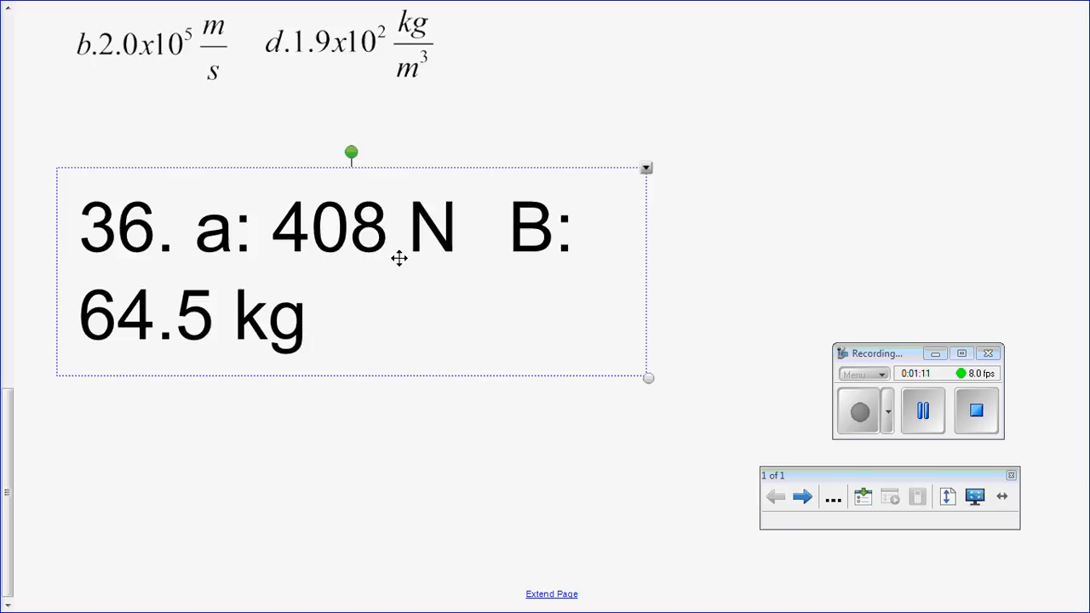